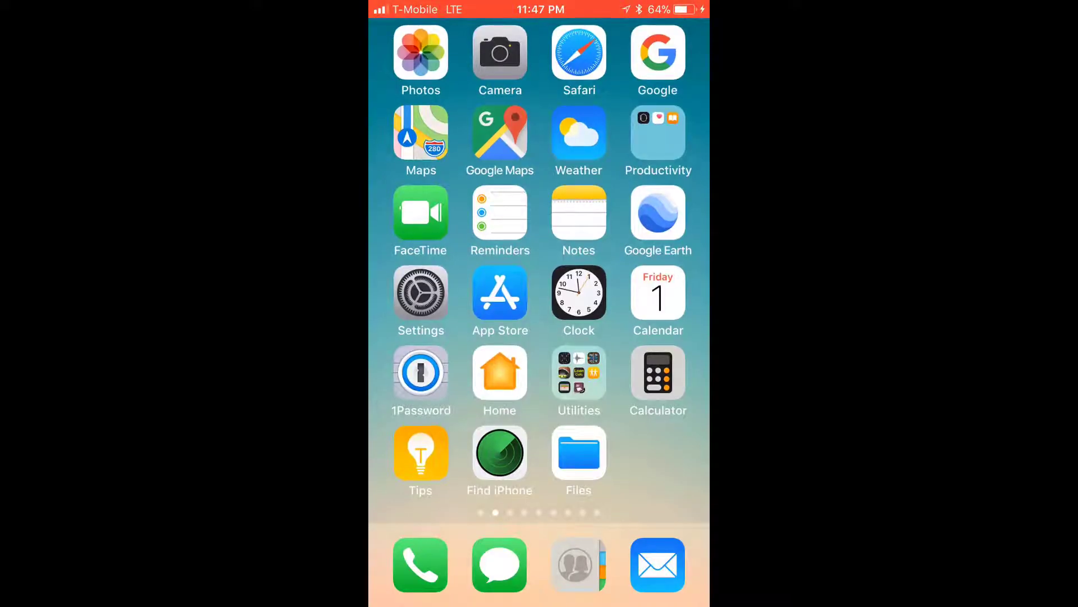
Go from the home screen through Settings > General to the Date & Time page.
{"action": "left_click", "coordinate": [420, 293]}
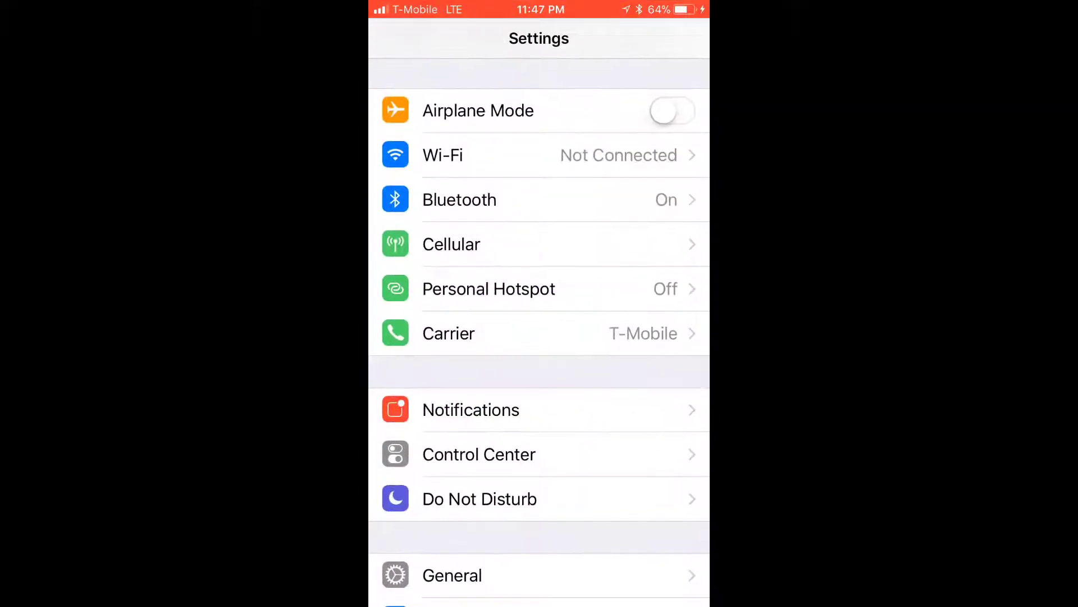
{"action": "scroll", "scroll_direction": "down", "scroll_amount": 3}
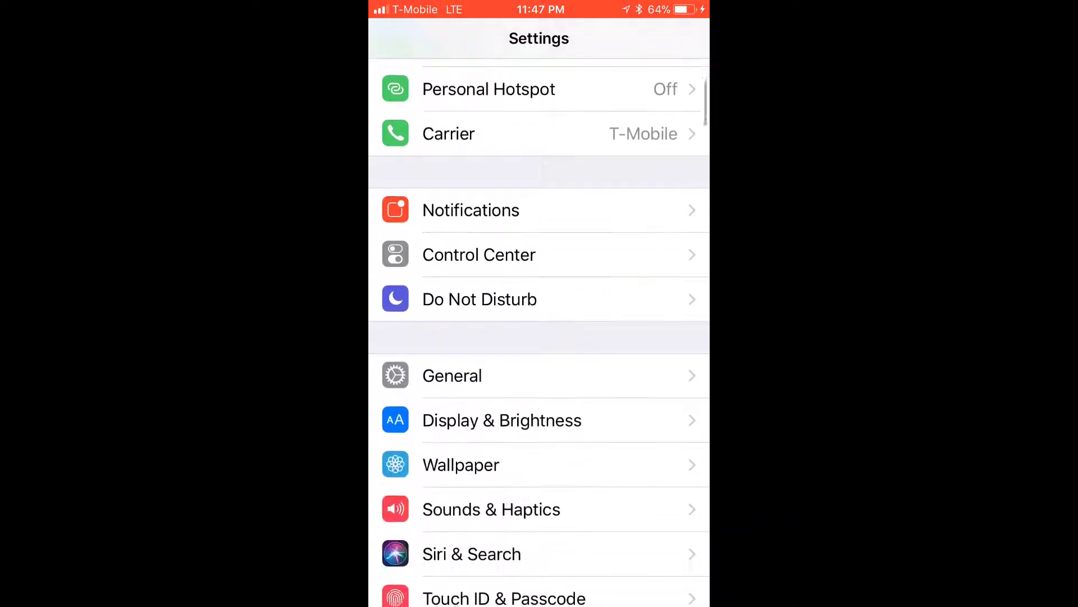
{"action": "left_click", "coordinate": [452, 376]}
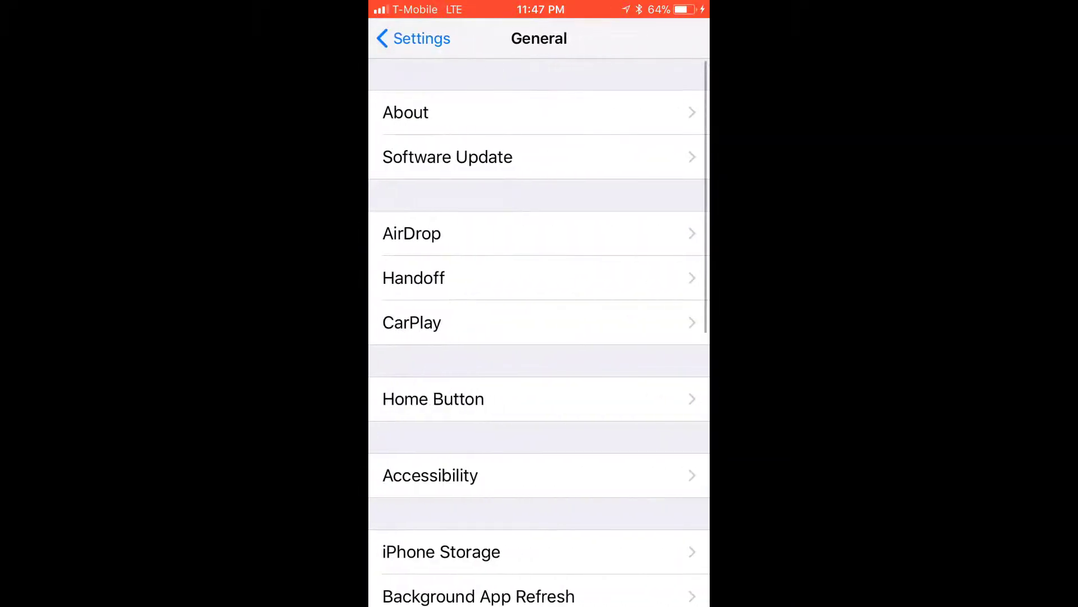
{"action": "scroll", "scroll_direction": "down", "scroll_amount": 3}
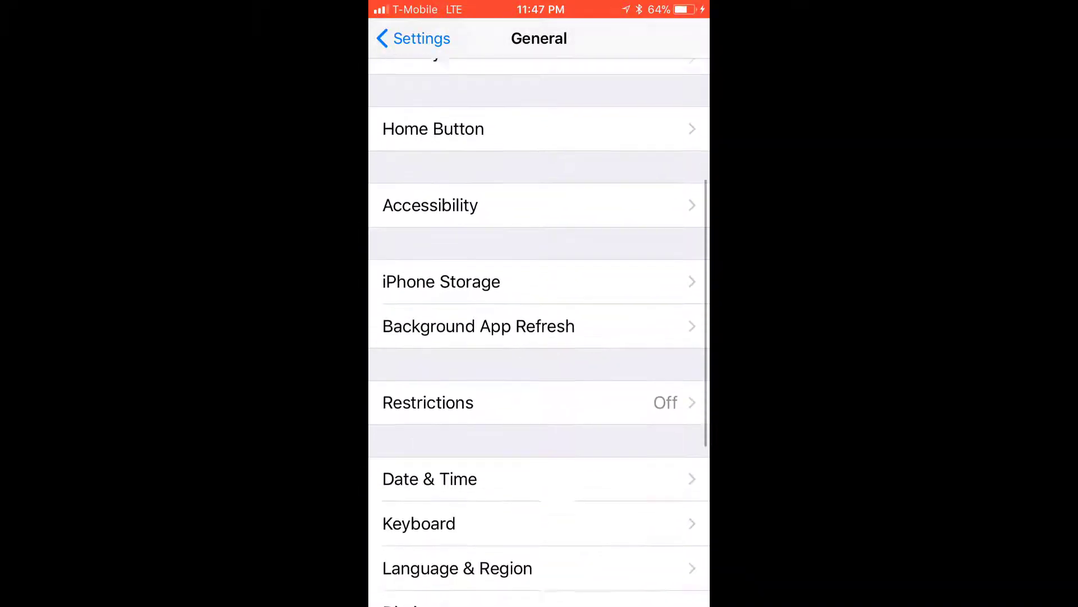
{"action": "left_click", "coordinate": [430, 478]}
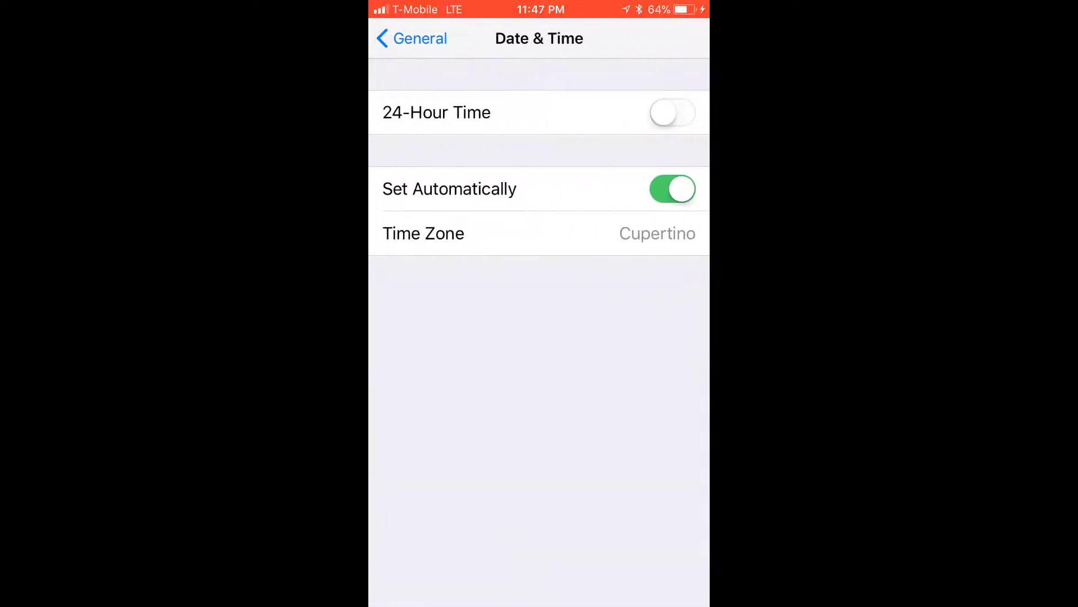
Switch off Set Automatically for date and time, then return to the home screen.
{"action": "left_click", "coordinate": [671, 189]}
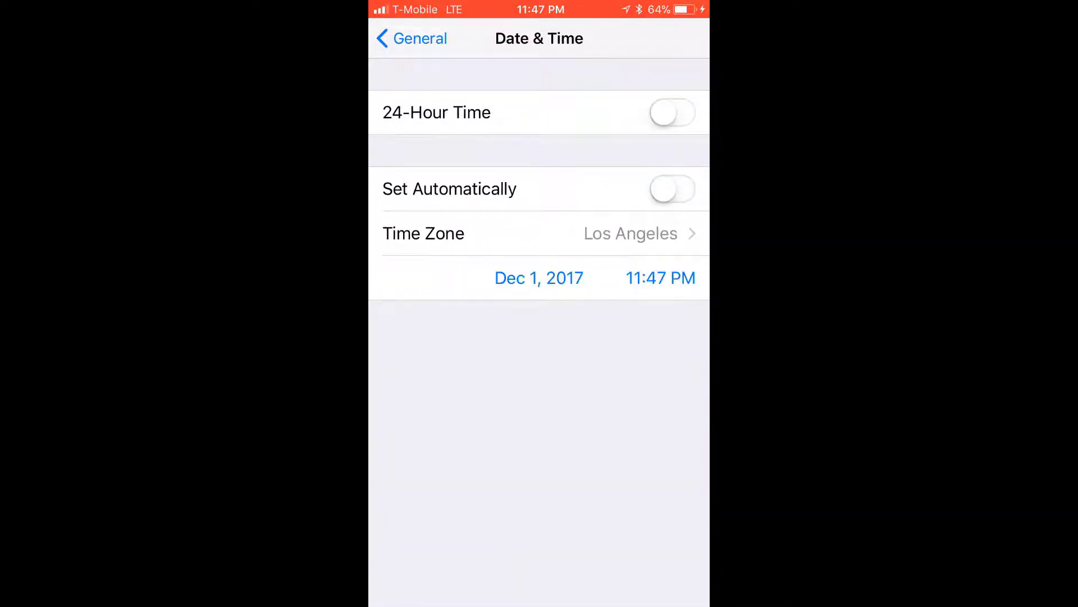
{"action": "left_click", "coordinate": [539, 278]}
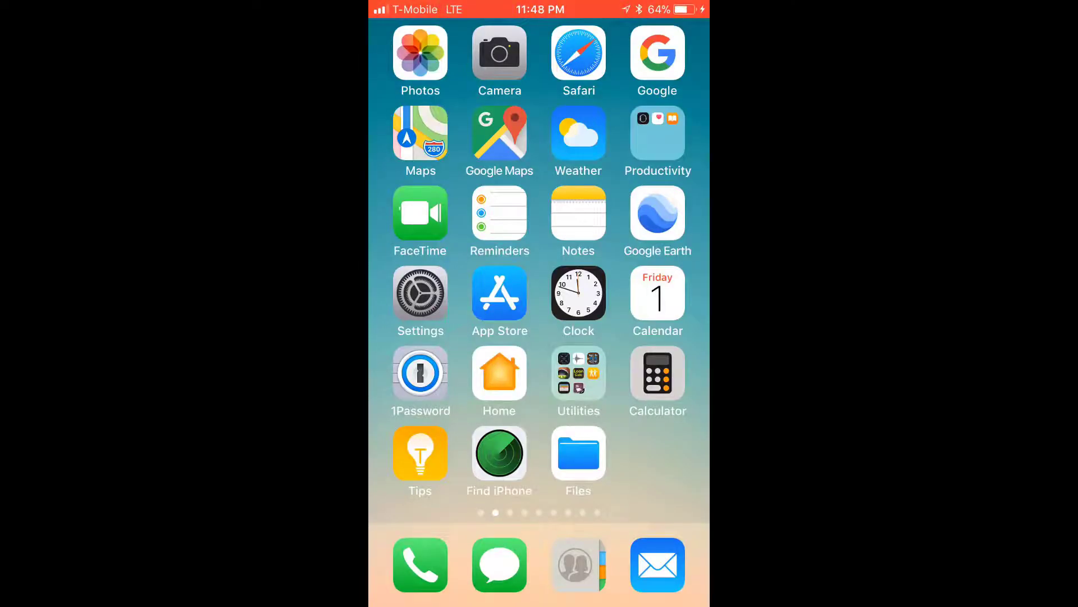
Turn off Allow Notifications for Alaska under Settings > Notifications, returning to the Notifications list.
{"action": "left_click", "coordinate": [420, 294]}
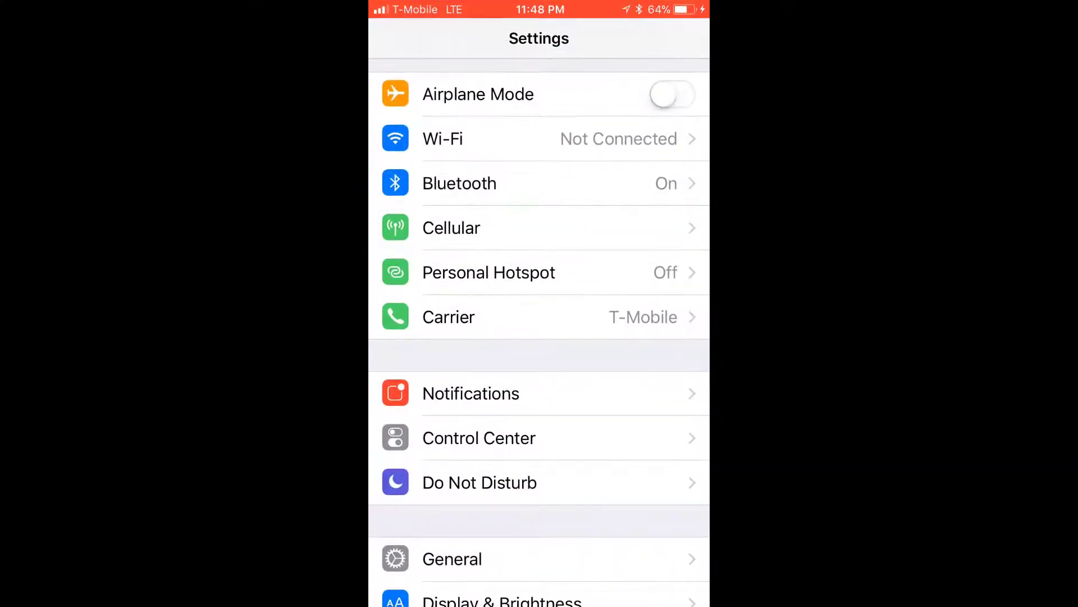
{"action": "left_click", "coordinate": [471, 393]}
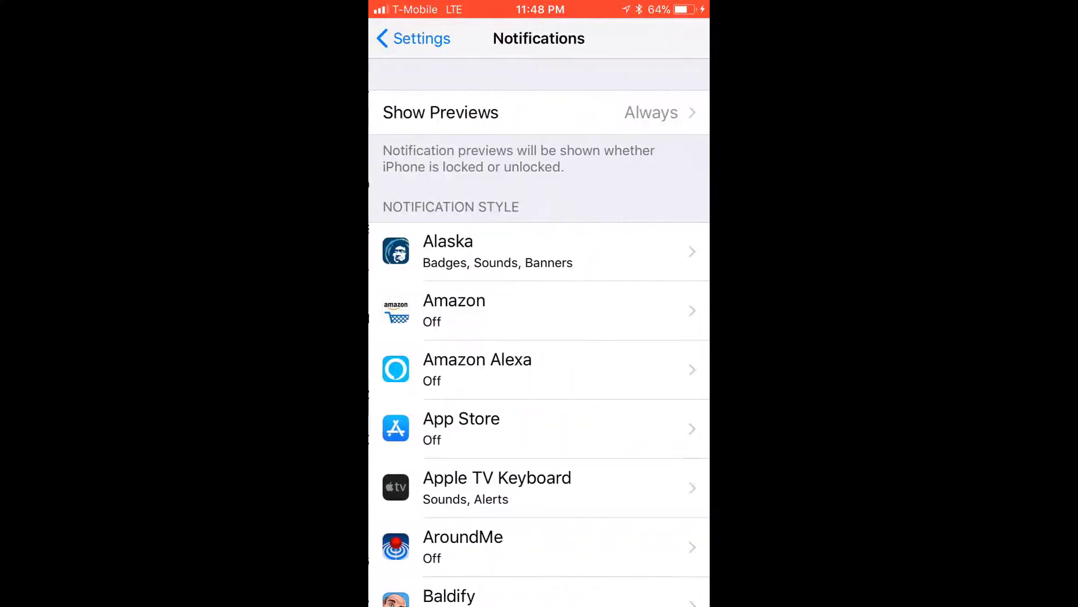
{"action": "left_click", "coordinate": [539, 251]}
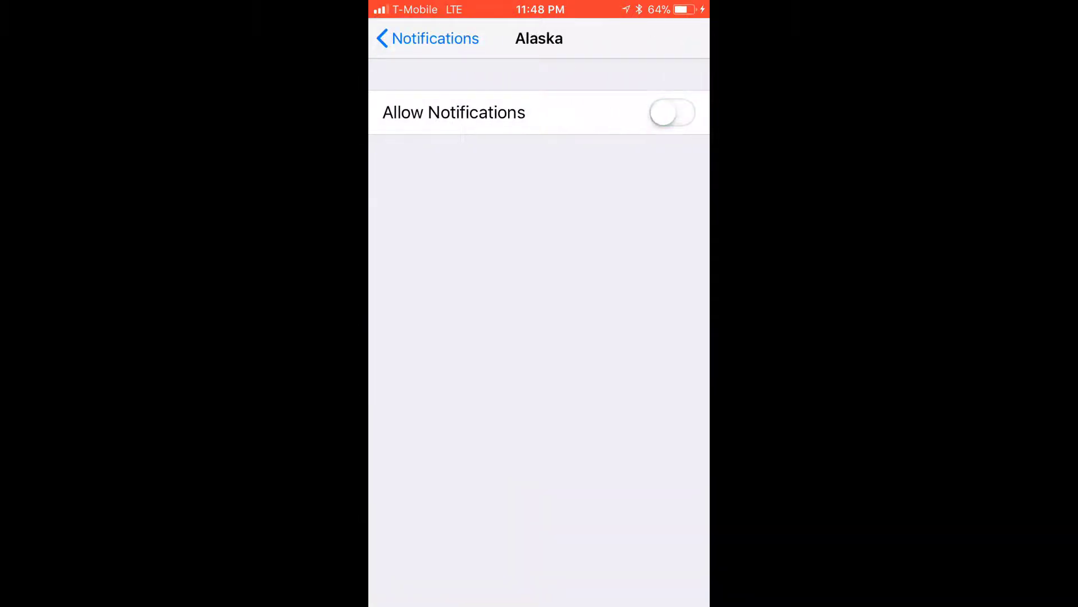
{"action": "left_click", "coordinate": [672, 113]}
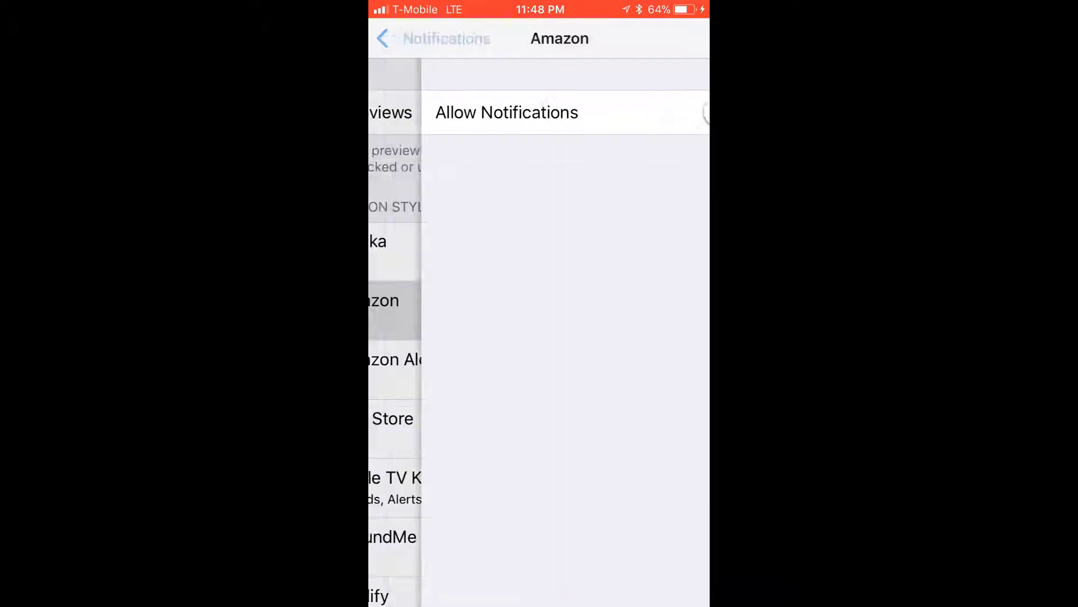
{"action": "left_click", "coordinate": [413, 38]}
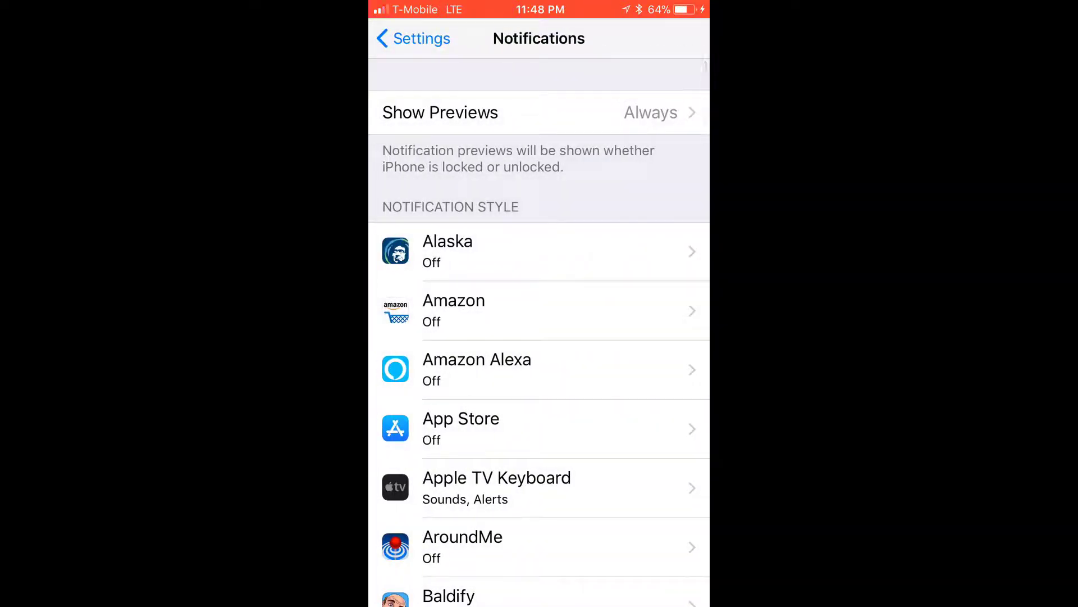